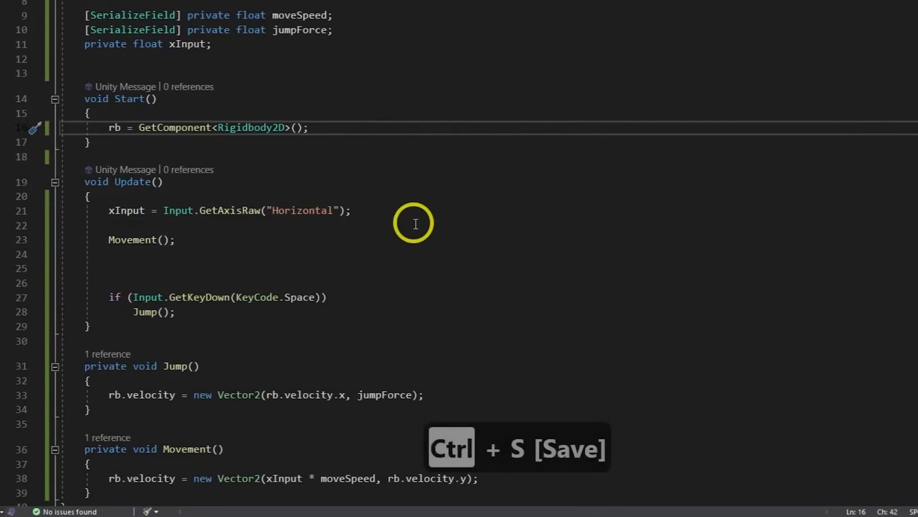
Step: Save the player controller script containing the Update, Movement and Jump methods
{"action": "key", "text": "ctrl+s"}
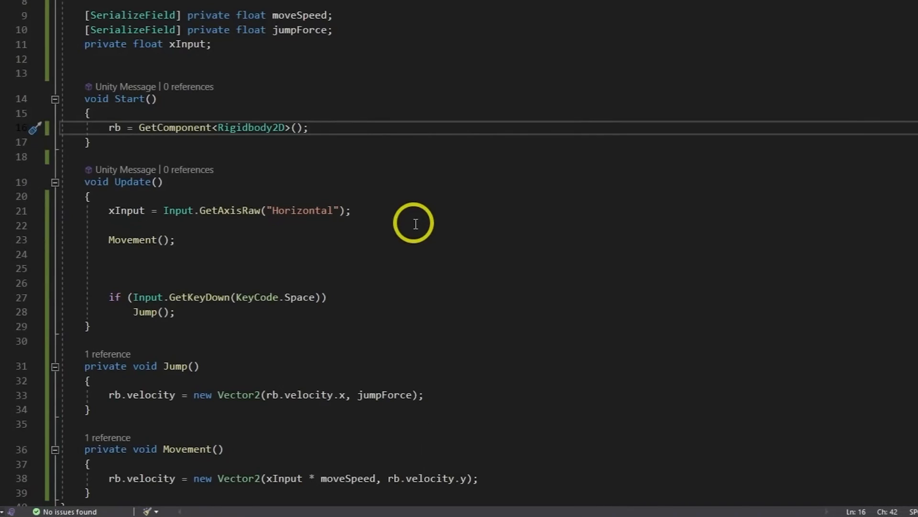